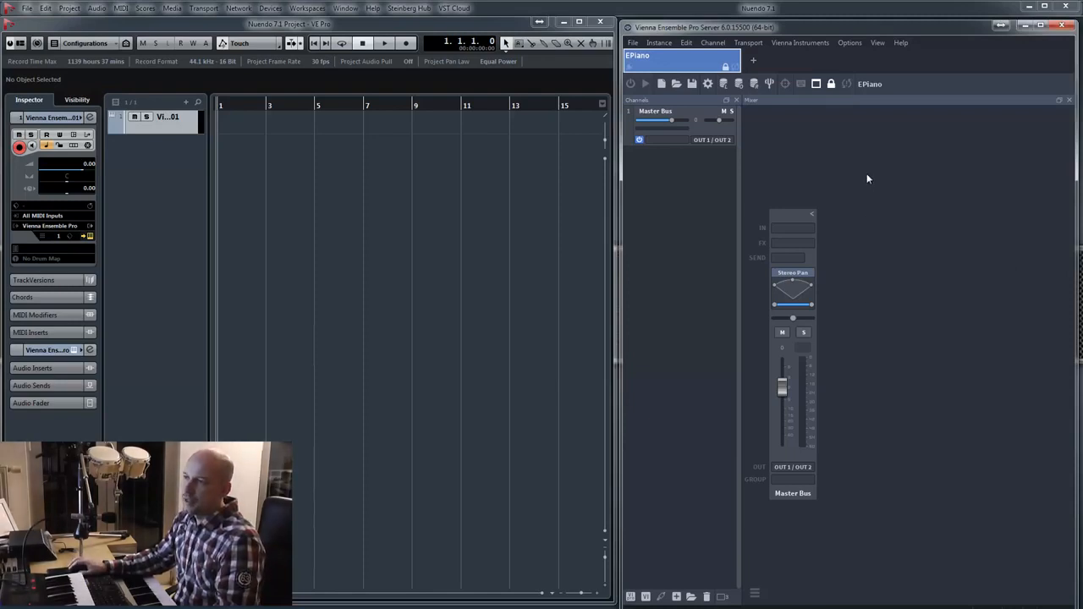
pyautogui.moveTo(873, 172)
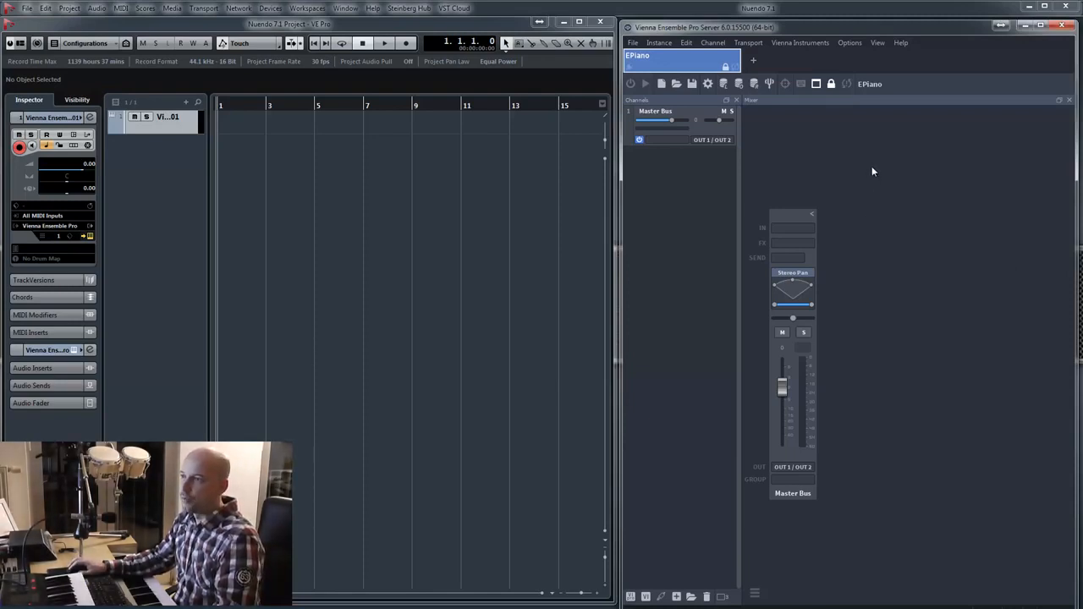
pyautogui.moveTo(810, 118)
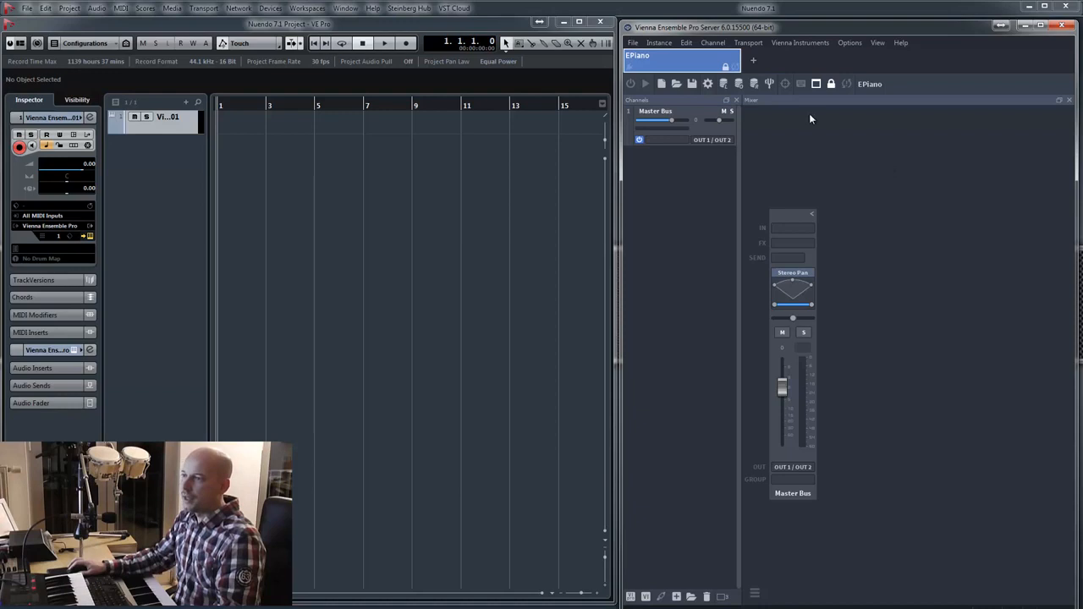
pyautogui.moveTo(868, 281)
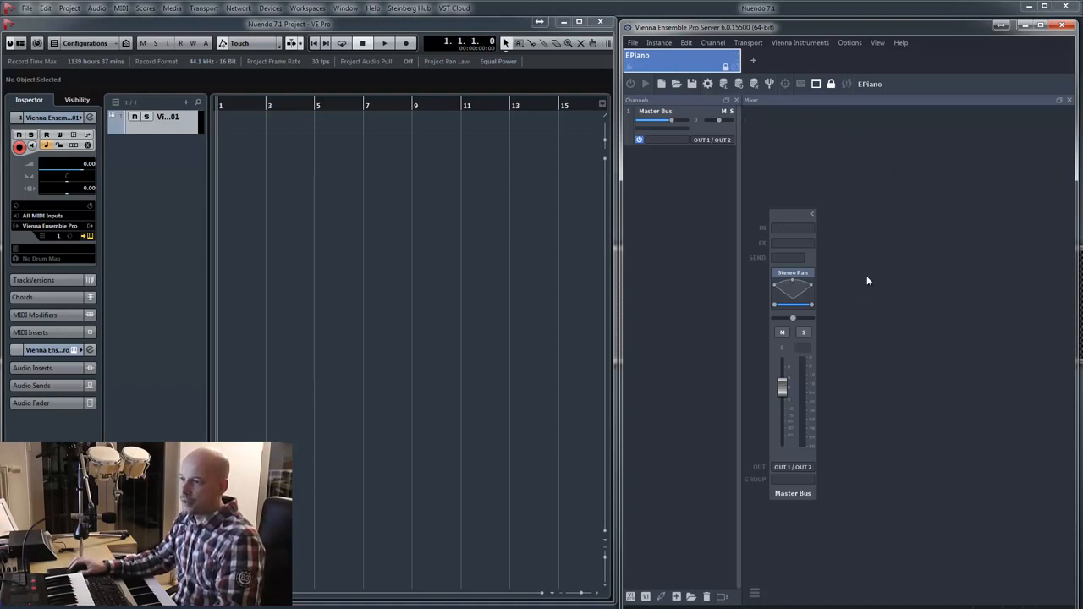
pyautogui.moveTo(851, 233)
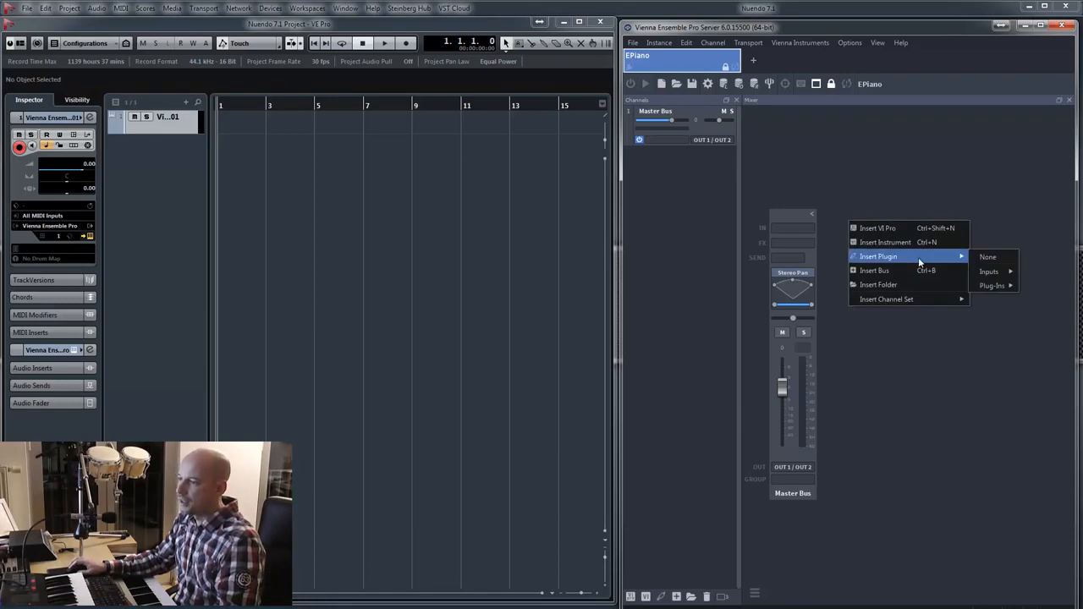
# Step: Start inserting an instrument plug-in into the empty EPiano instance's mixer
pyautogui.click(992, 285)
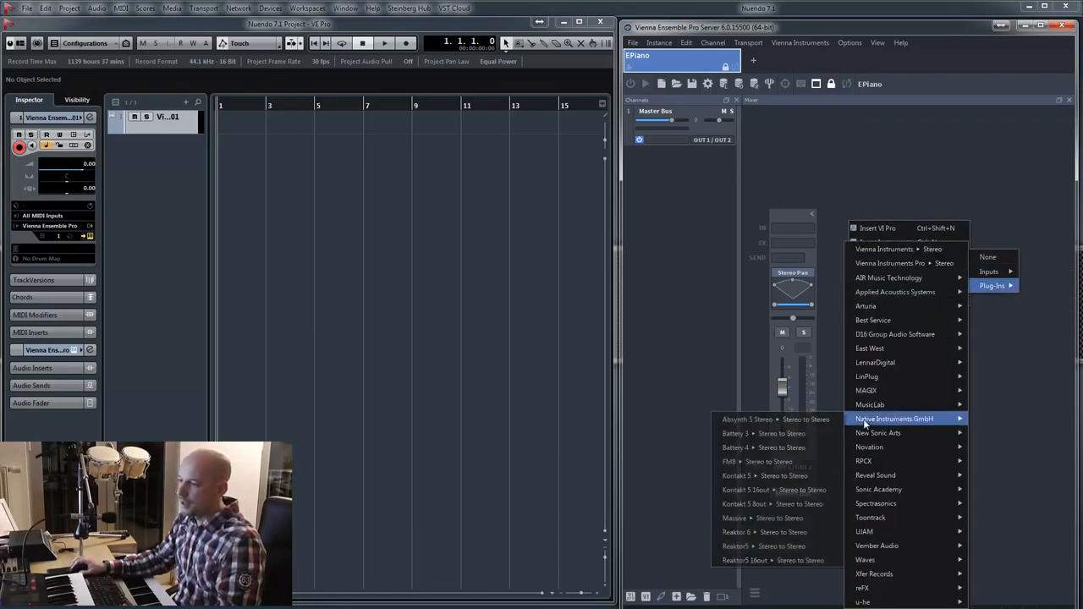
pyautogui.moveTo(762, 475)
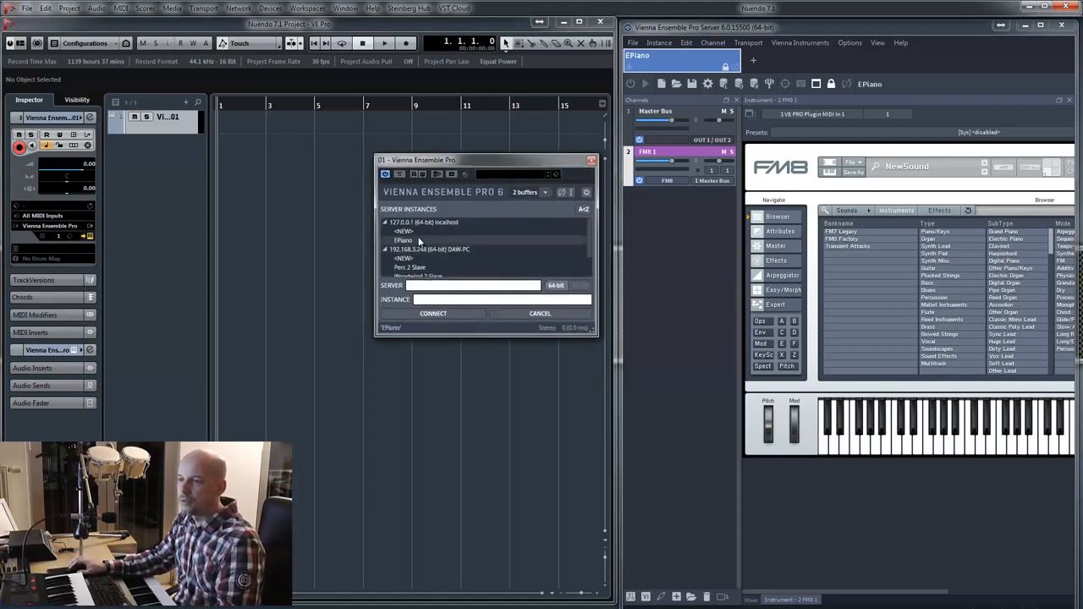
# Step: Connect the Nuendo VE Pro plug-in to EPiano on localhost, then close the project
pyautogui.click(405, 240)
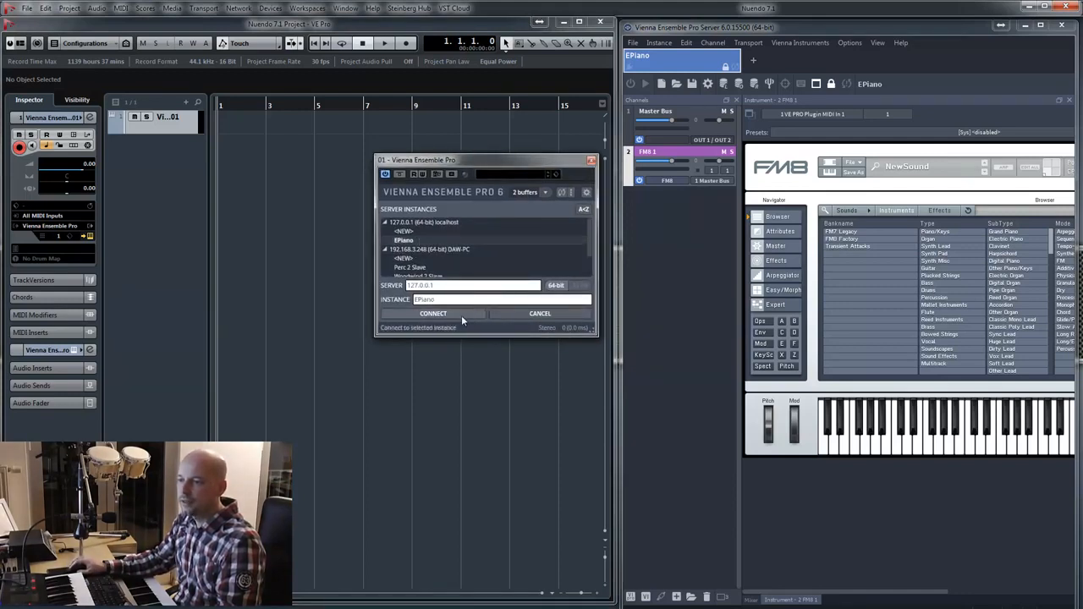
pyautogui.click(432, 313)
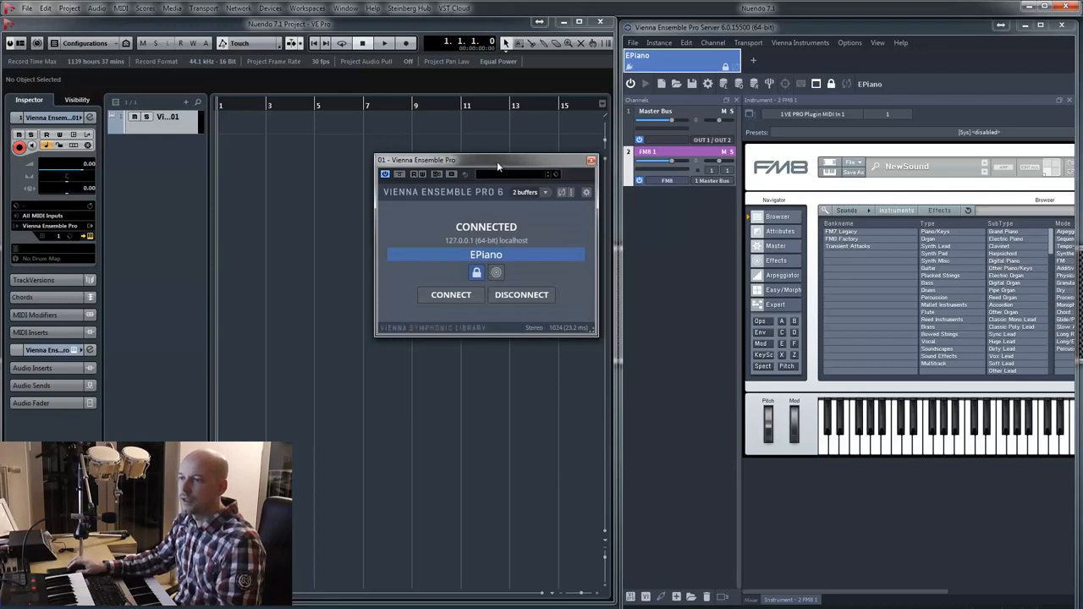
pyautogui.moveTo(533, 213)
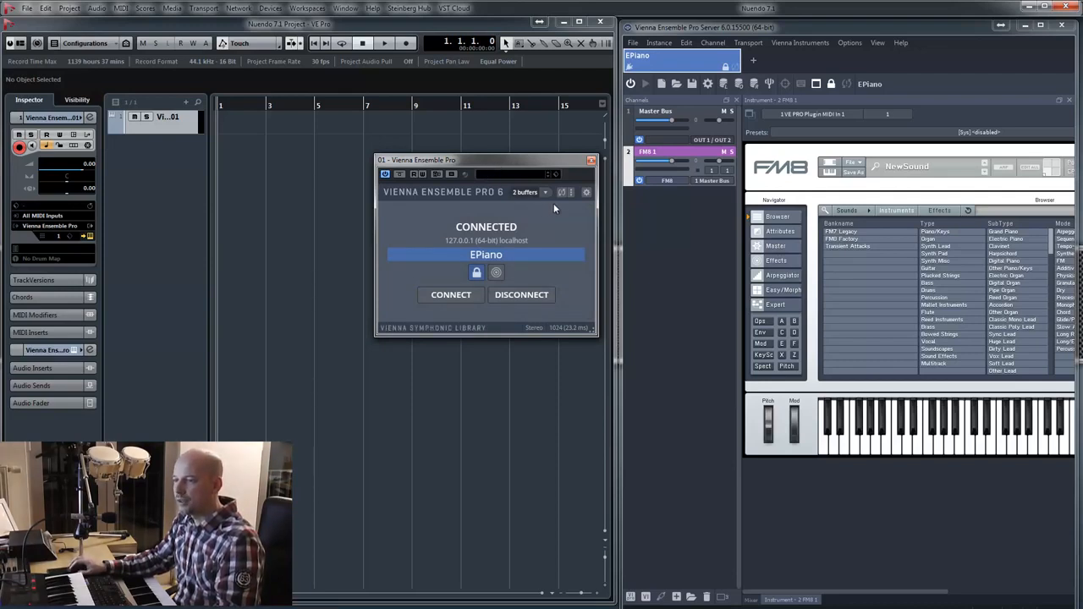
pyautogui.moveTo(561, 193)
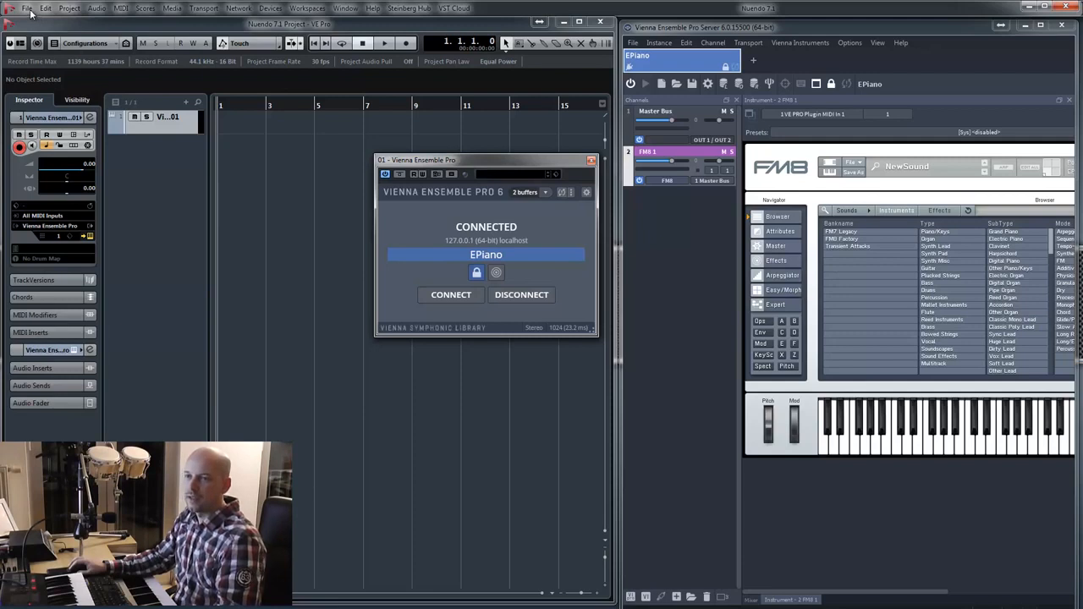
pyautogui.click(26, 8)
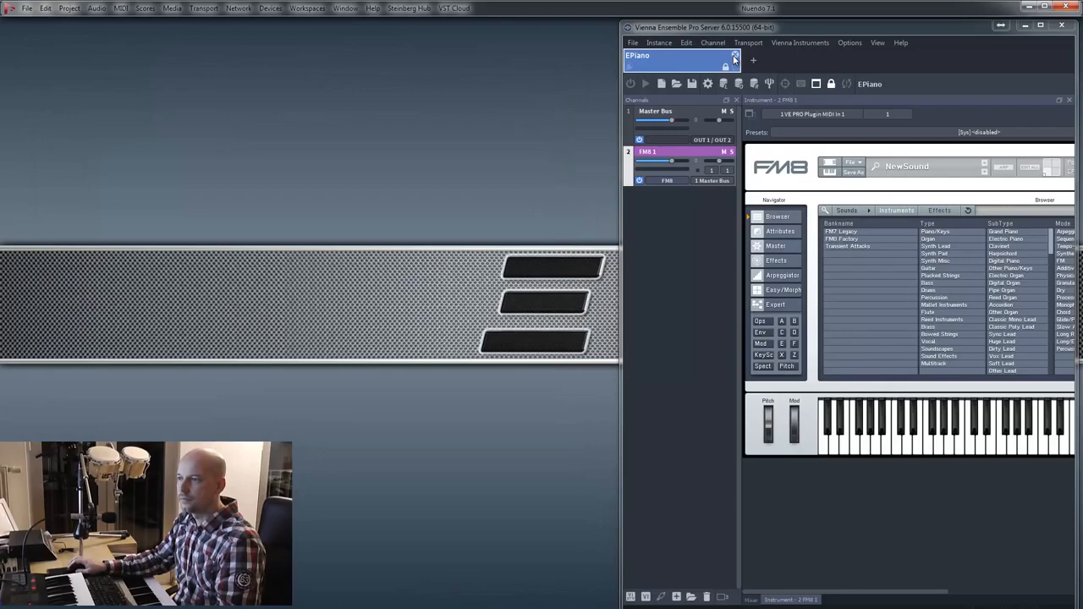
# Step: Delete the EPiano instance from the server and reopen the Nuendo test project from recent projects
pyautogui.click(735, 56)
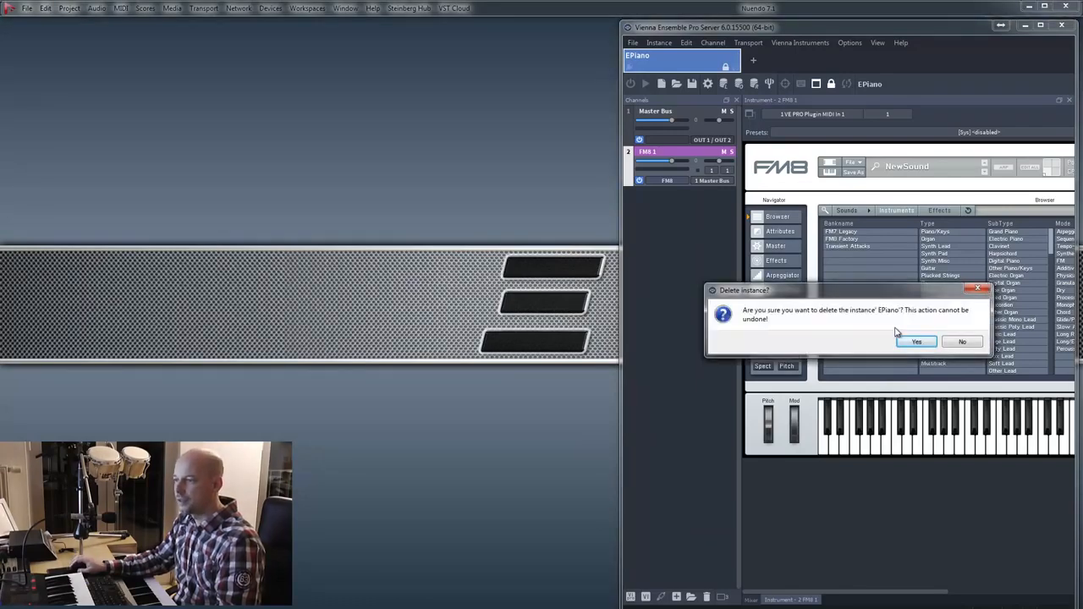
pyautogui.click(915, 341)
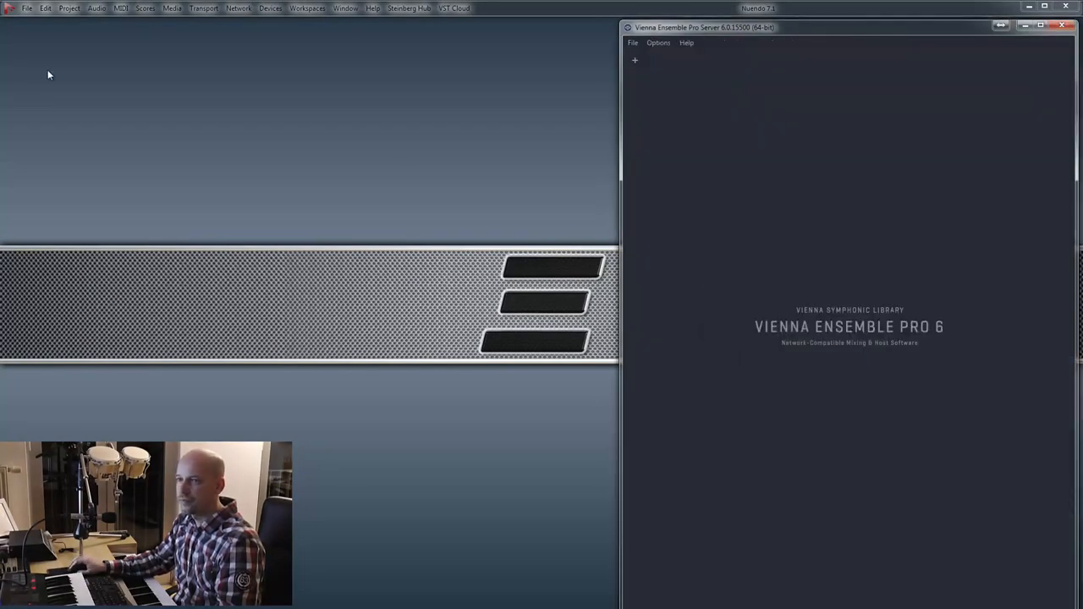
pyautogui.click(28, 8)
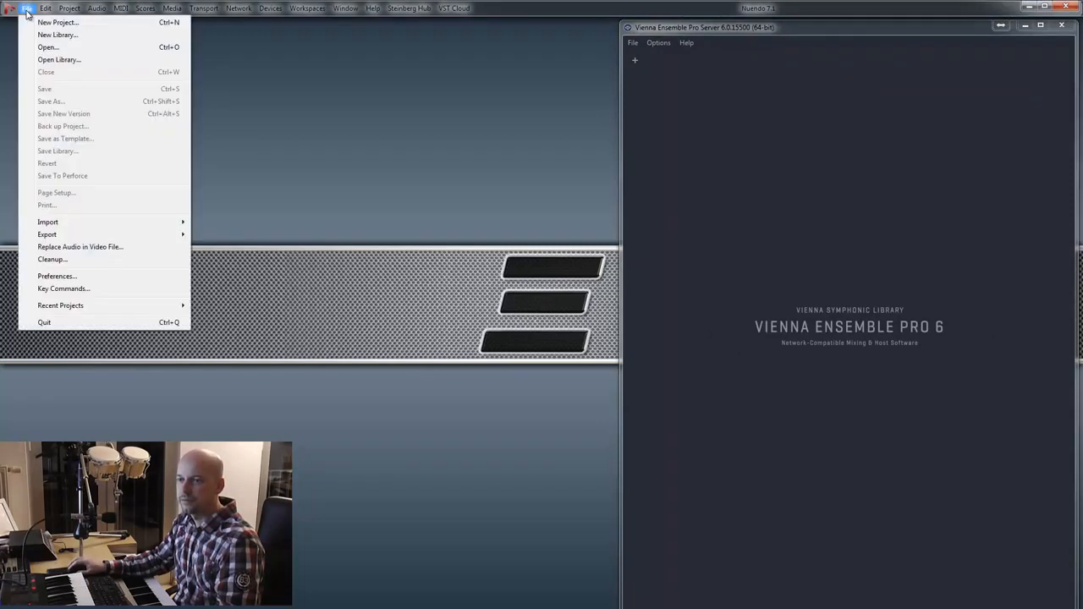
pyautogui.click(58, 22)
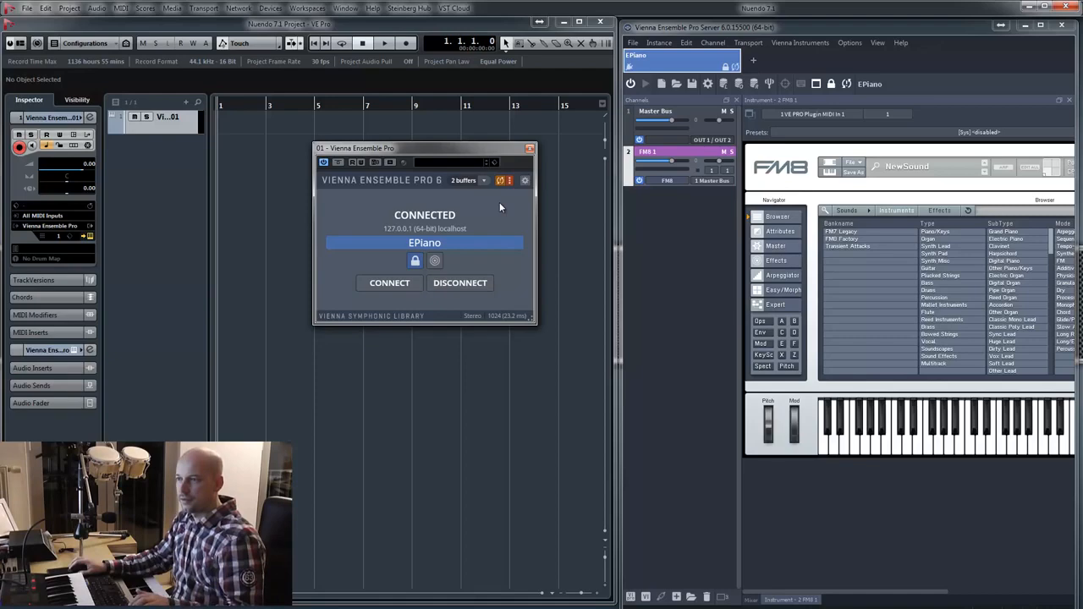
# Step: Close the reopened Nuendo project after confirming it is connected to EPiano
pyautogui.click(28, 8)
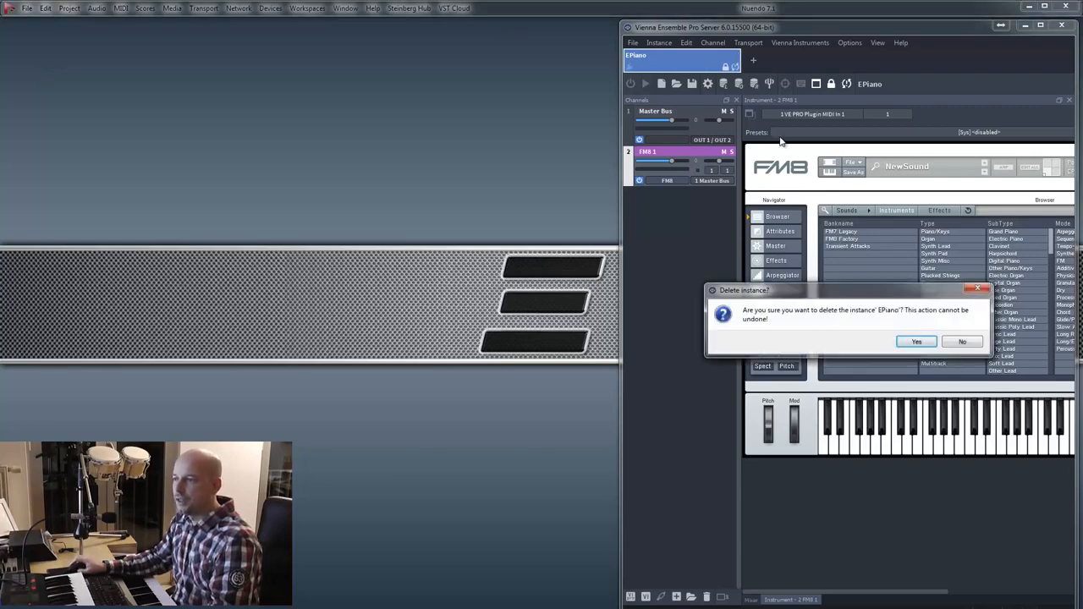
pyautogui.click(917, 341)
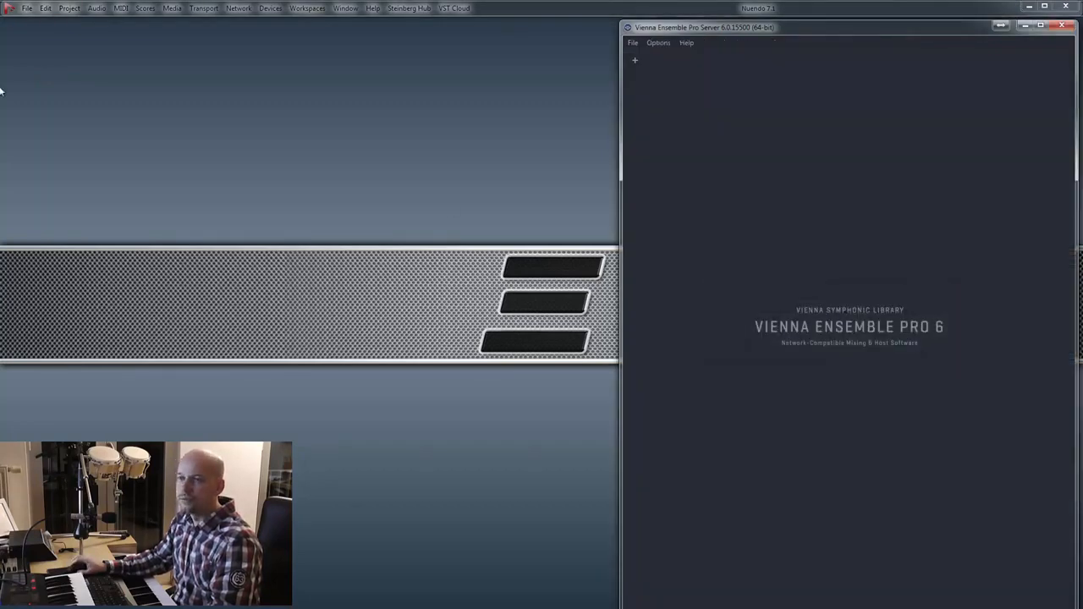
pyautogui.click(28, 8)
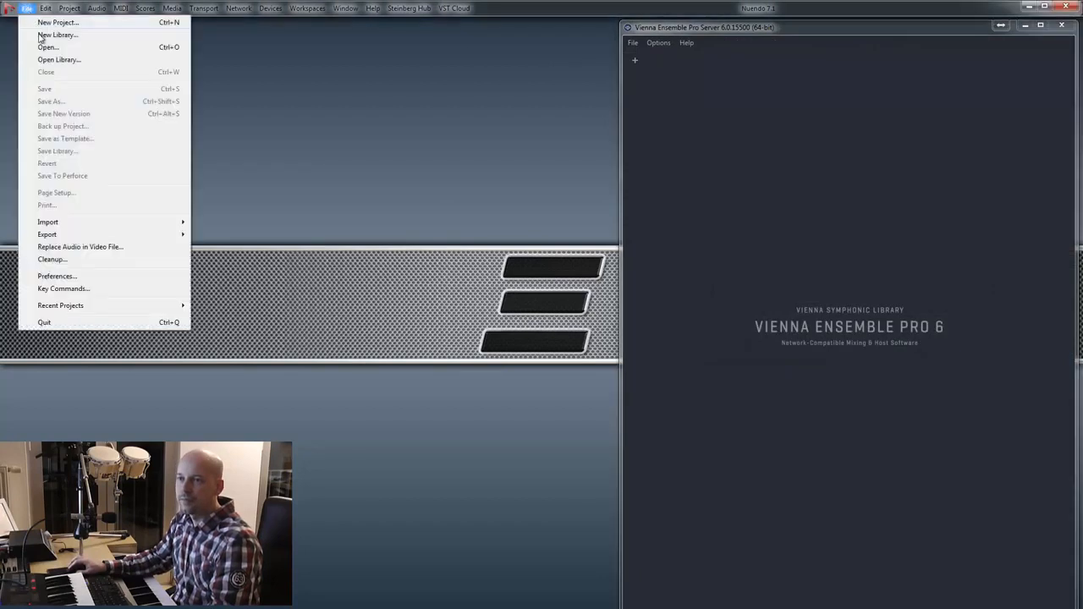
pyautogui.click(57, 22)
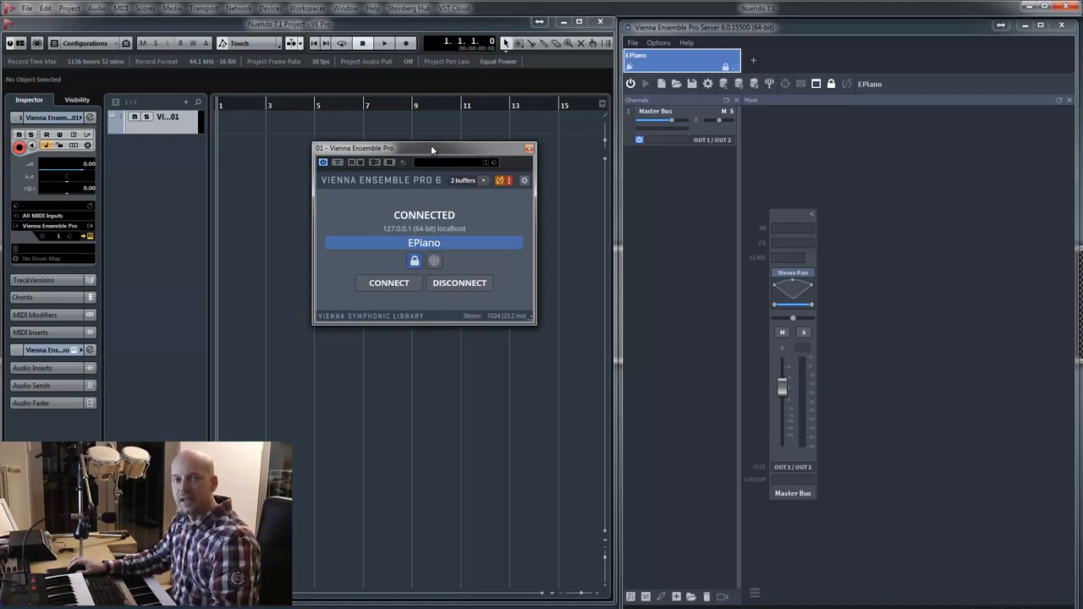
pyautogui.moveTo(432, 148); pyautogui.dragTo(439, 145)
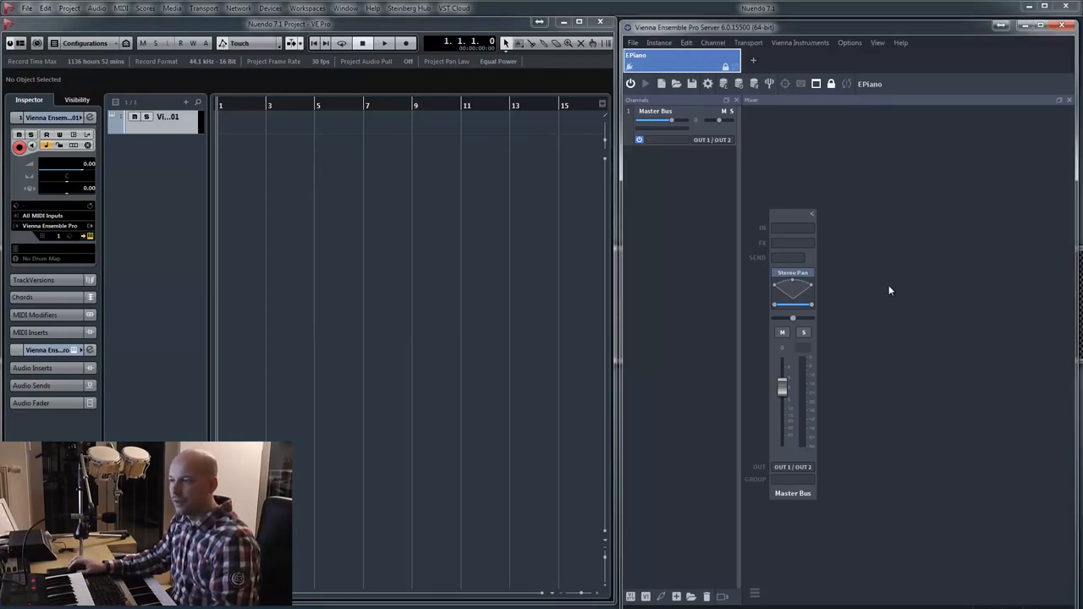
pyautogui.moveTo(876, 283)
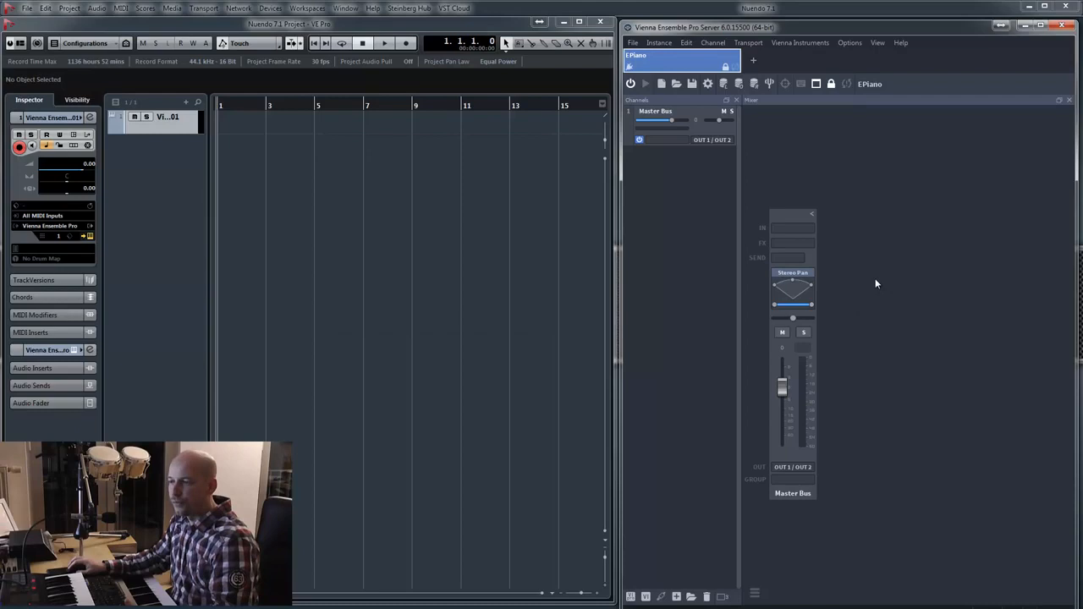
pyautogui.moveTo(877, 272)
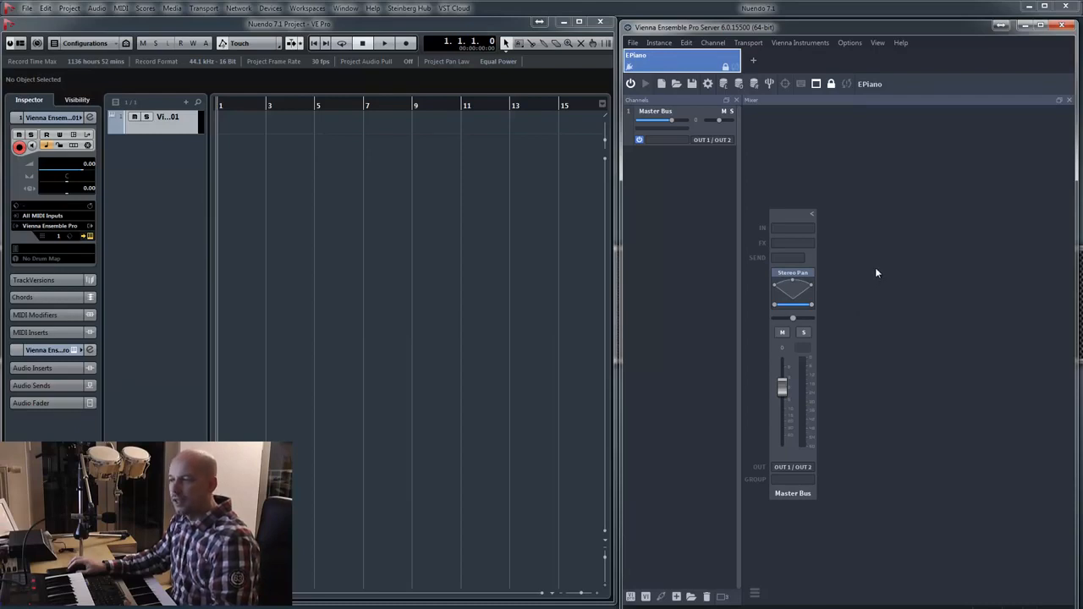
pyautogui.moveTo(874, 265)
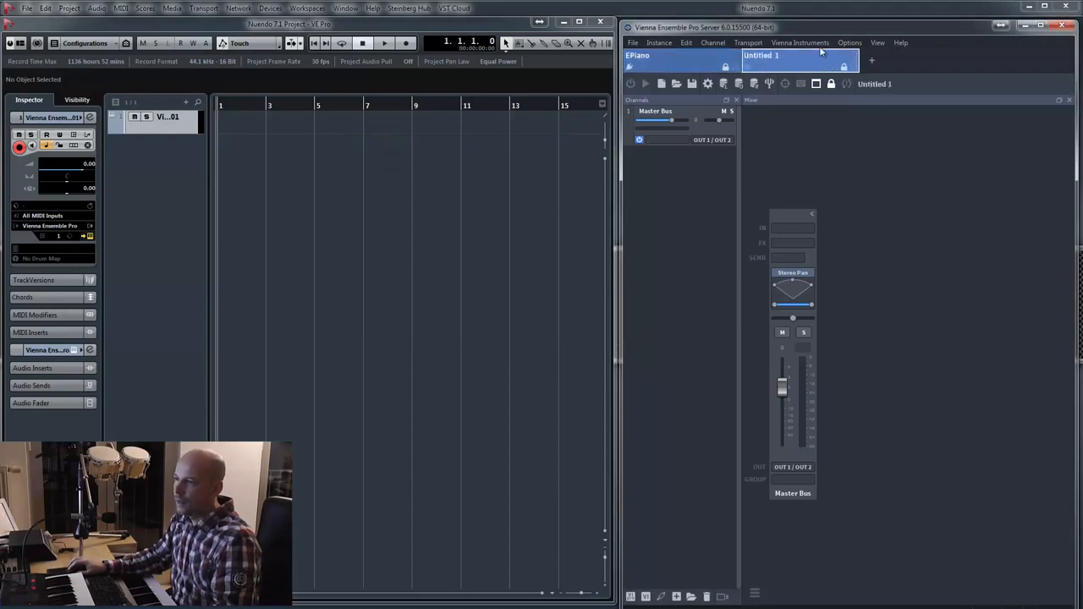
# Step: Color the new instance yellow, name it Drums, and show its empty mixer
pyautogui.rightClick(800, 55)
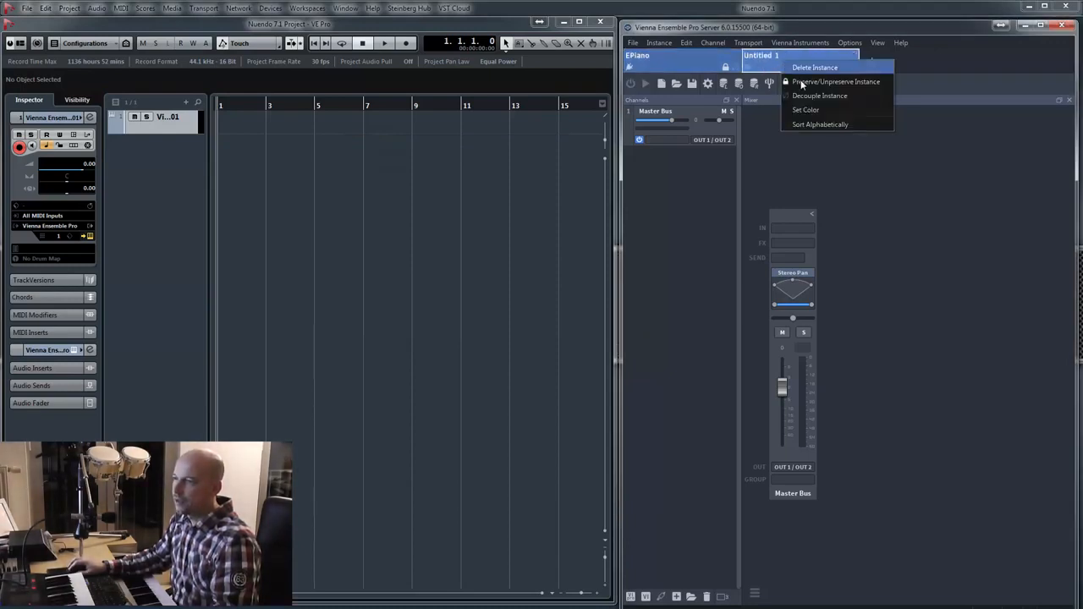
pyautogui.click(806, 110)
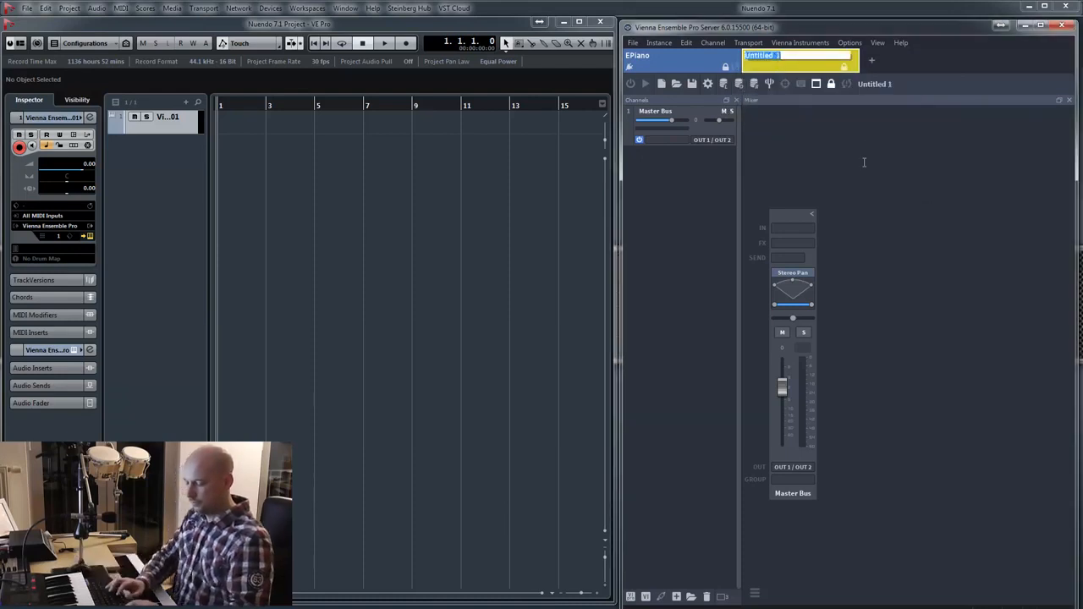
pyautogui.write('Drums')
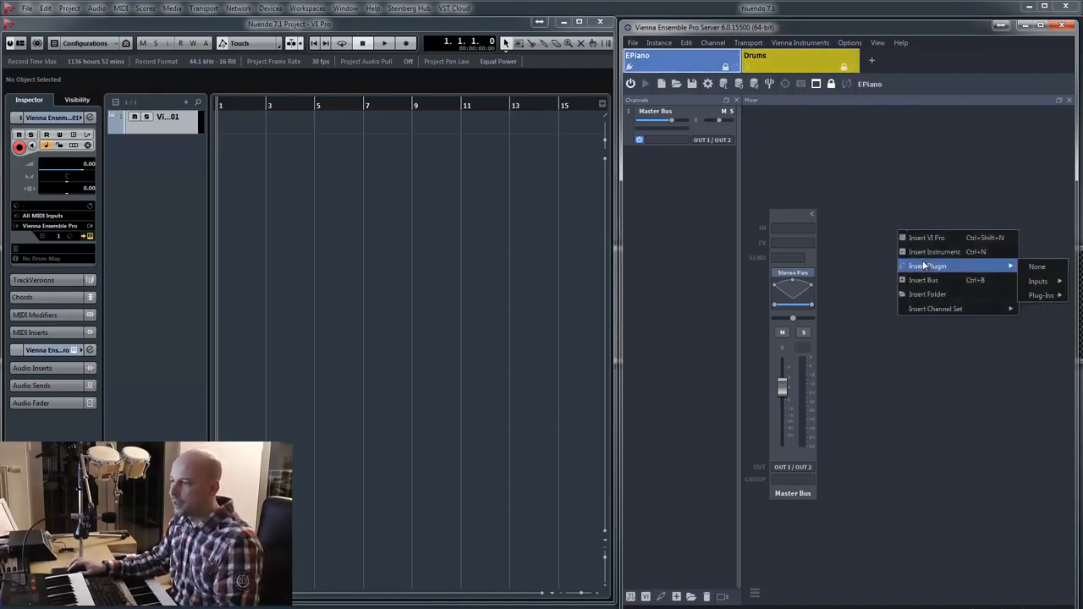
pyautogui.click(1042, 294)
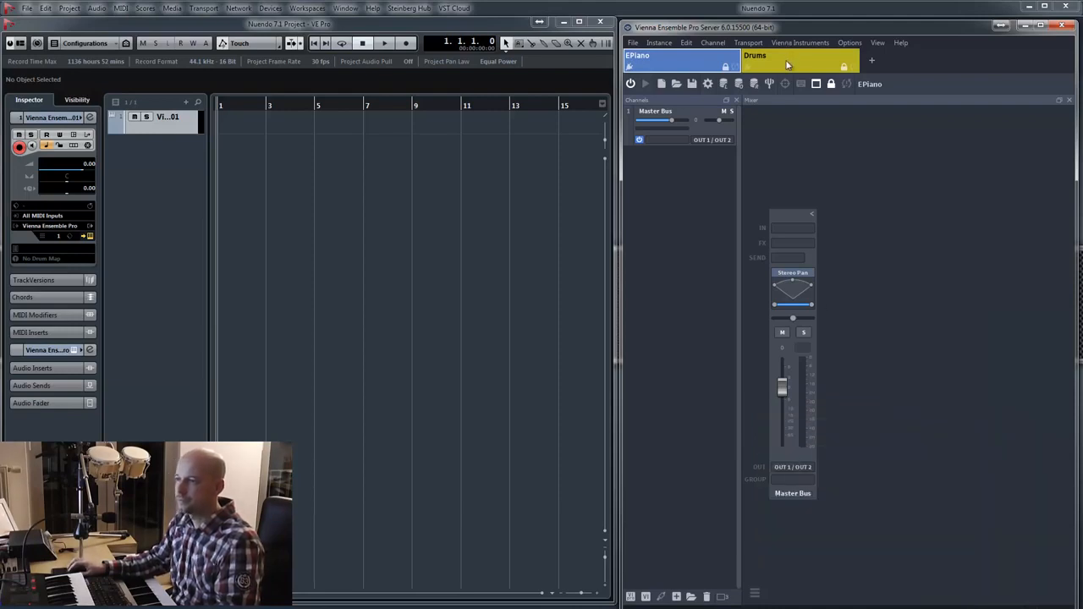
pyautogui.click(800, 61)
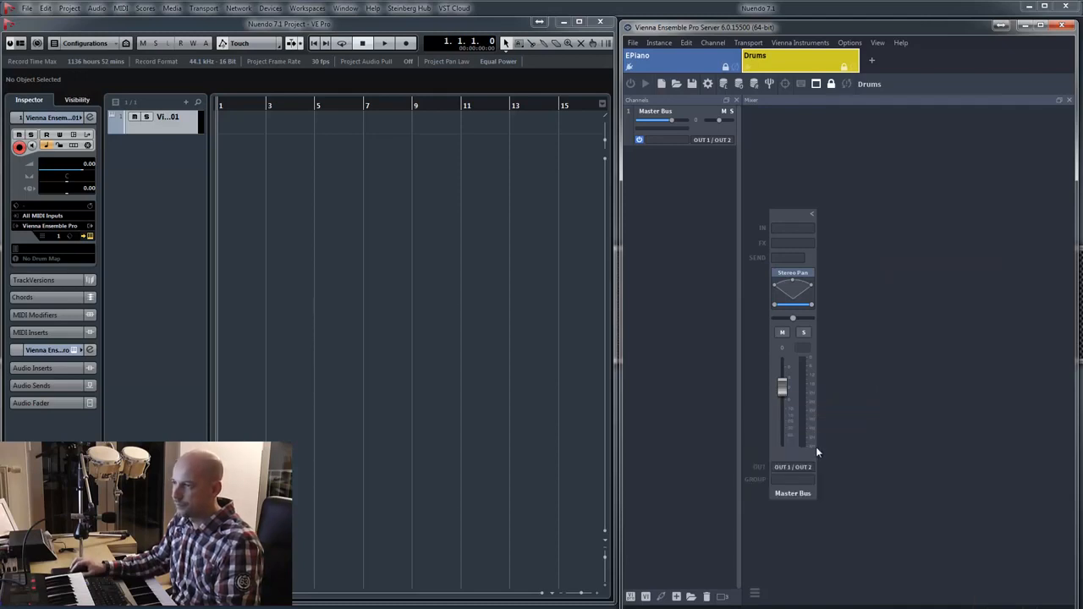
pyautogui.moveTo(392, 322)
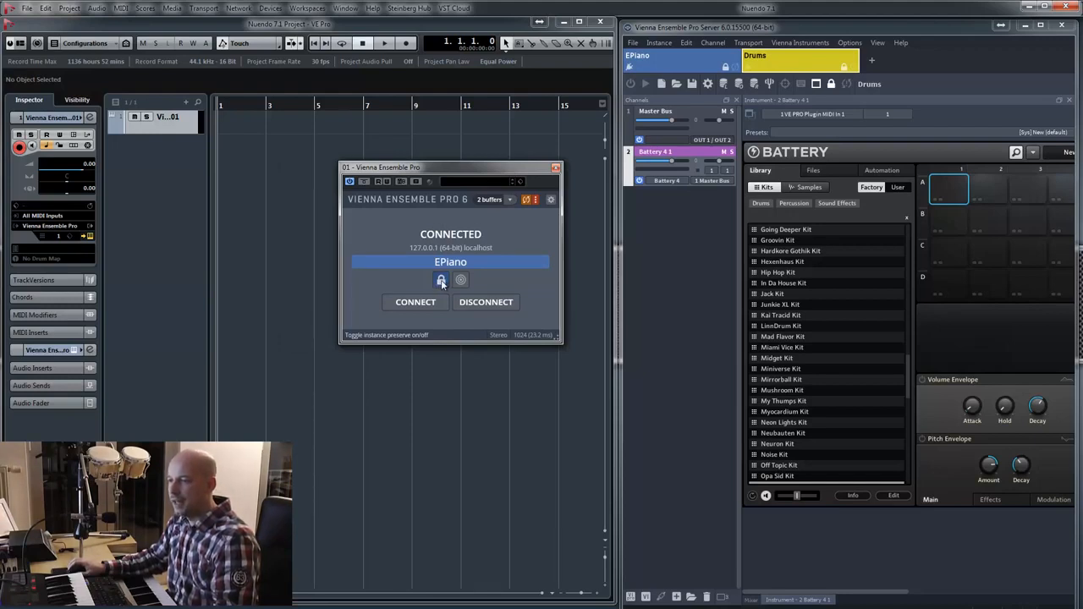
# Step: Unpreserve the EPiano instance with the lock button and begin closing the Nuendo project
pyautogui.click(441, 279)
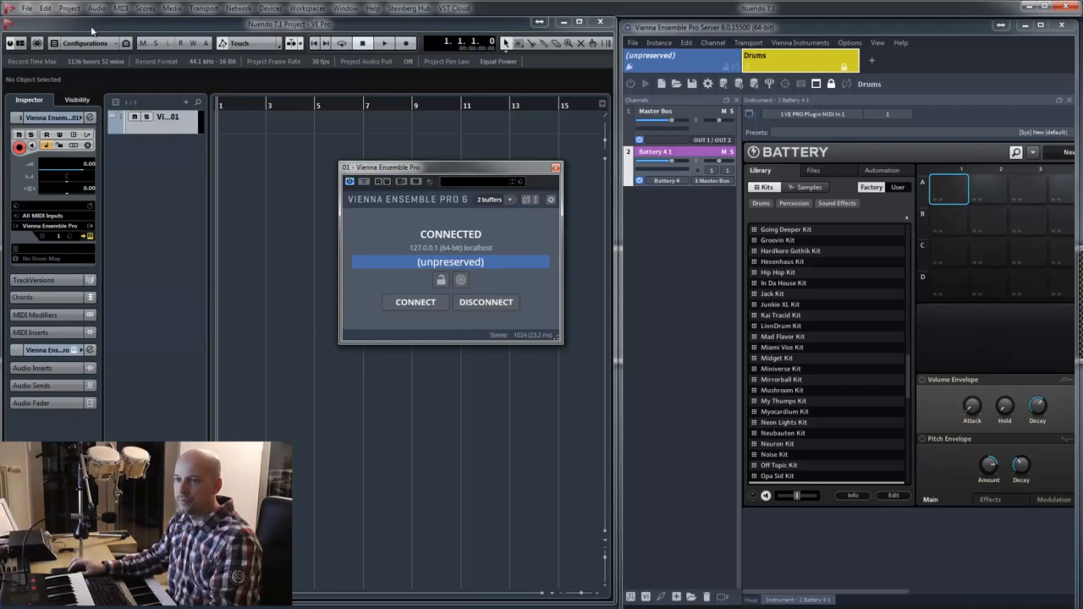
pyautogui.click(27, 7)
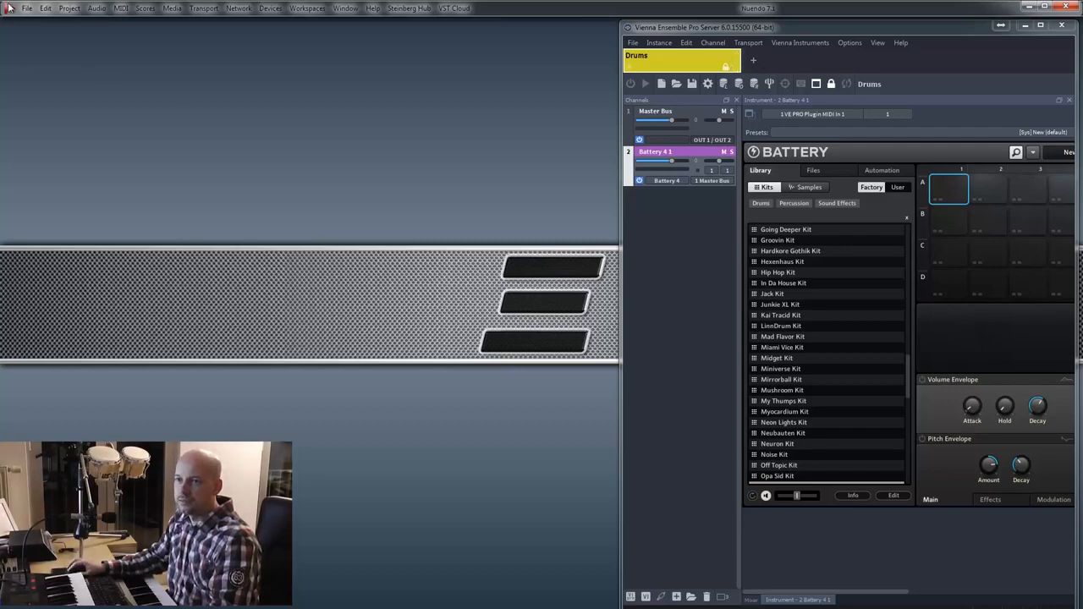
# Step: Close the Nuendo project so only the preserved Drums instance with Battery 4 remains
pyautogui.click(28, 8)
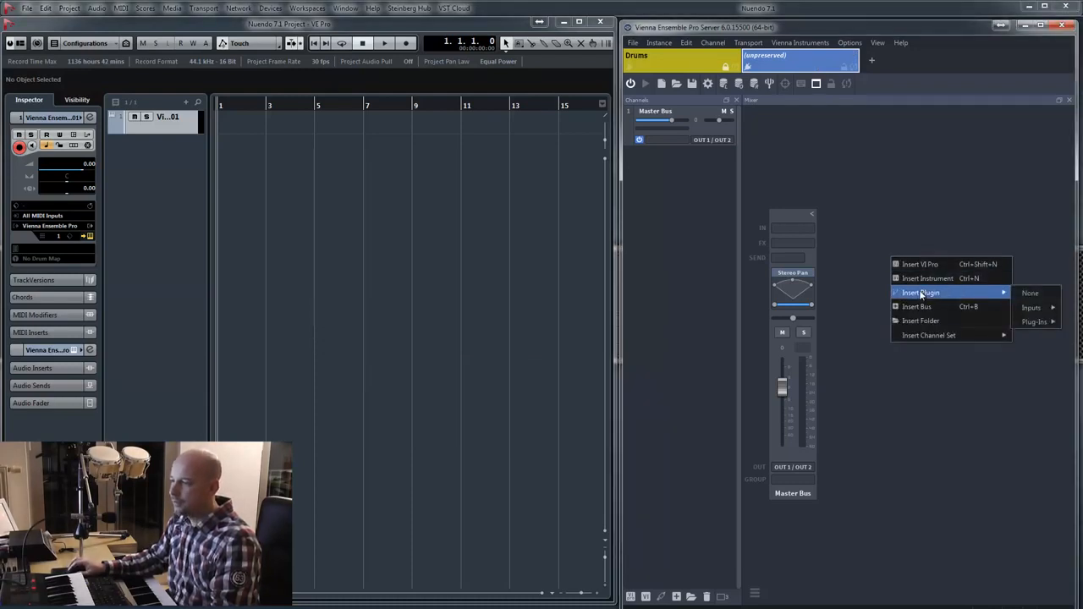
# Step: Load FM8 into the unpreserved instance, move the VE Pro window left, and close the project
pyautogui.click(1031, 308)
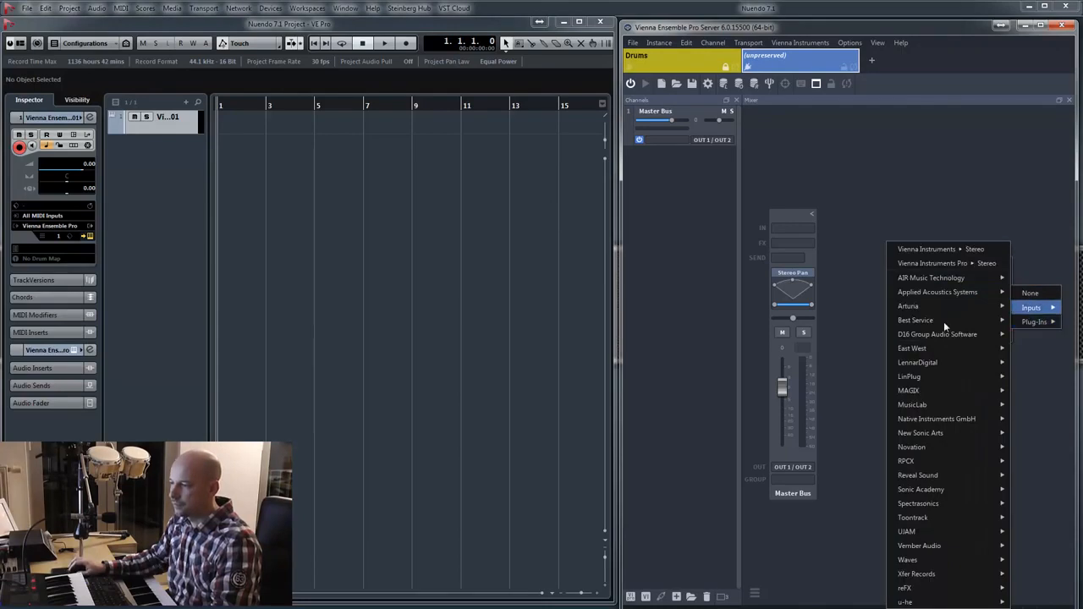
pyautogui.click(936, 419)
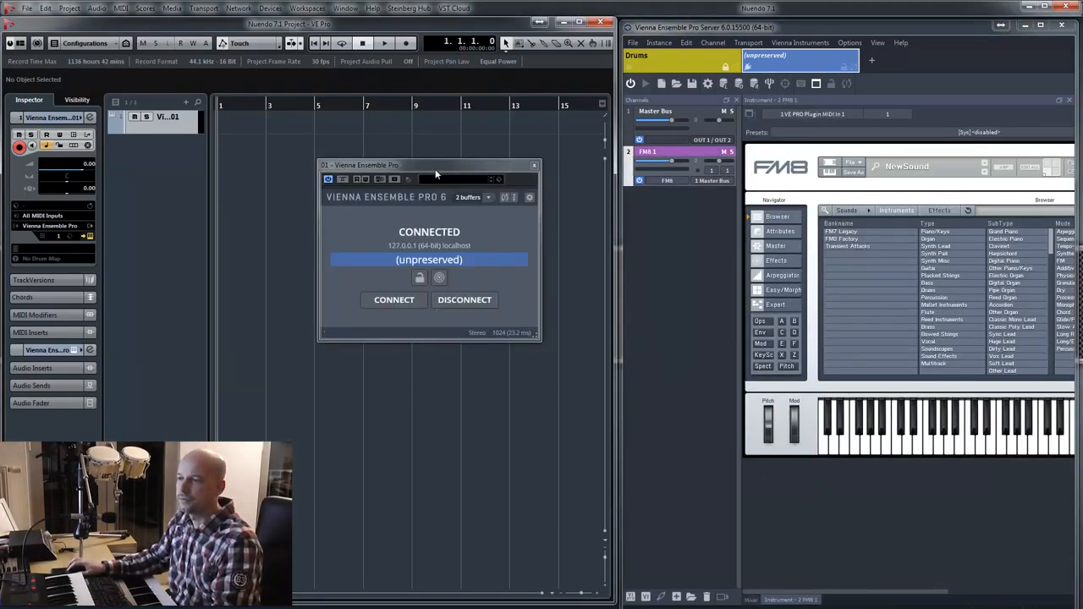
pyautogui.moveTo(435, 175); pyautogui.dragTo(343, 193)
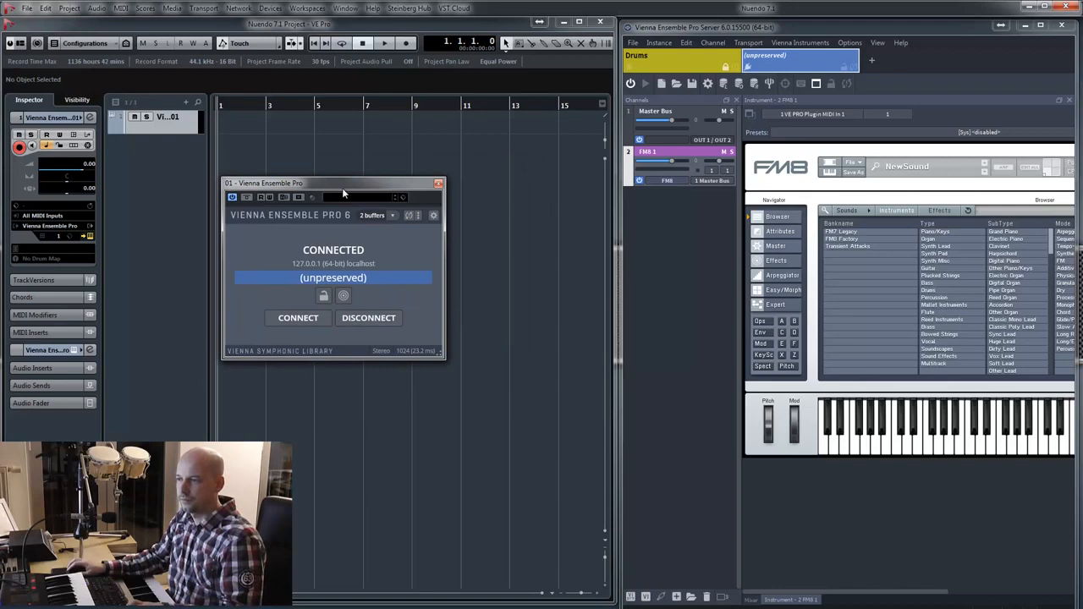
pyautogui.moveTo(29, 9)
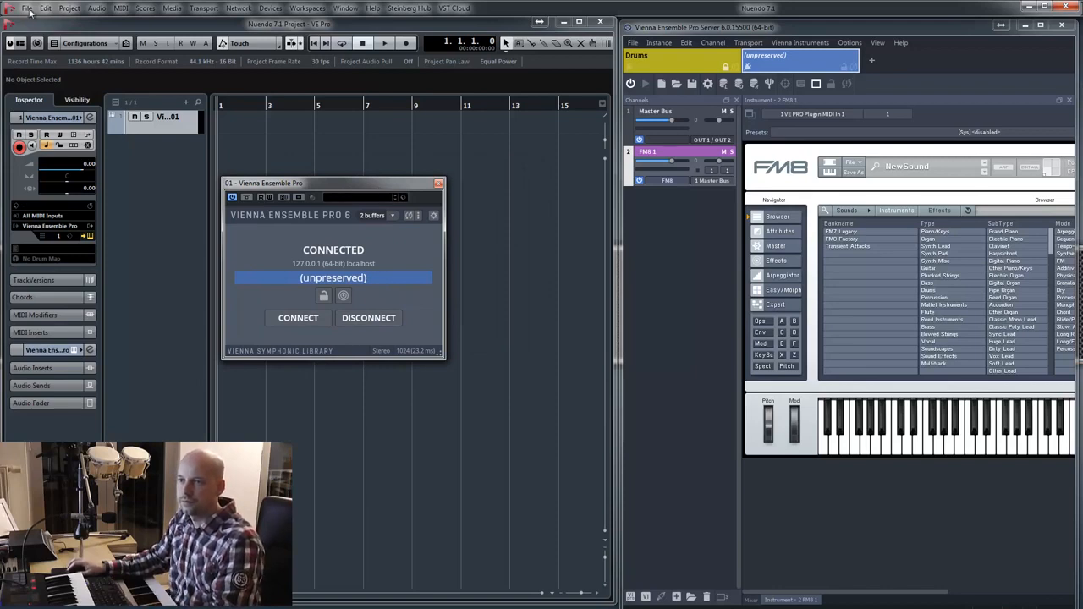
pyautogui.click(27, 8)
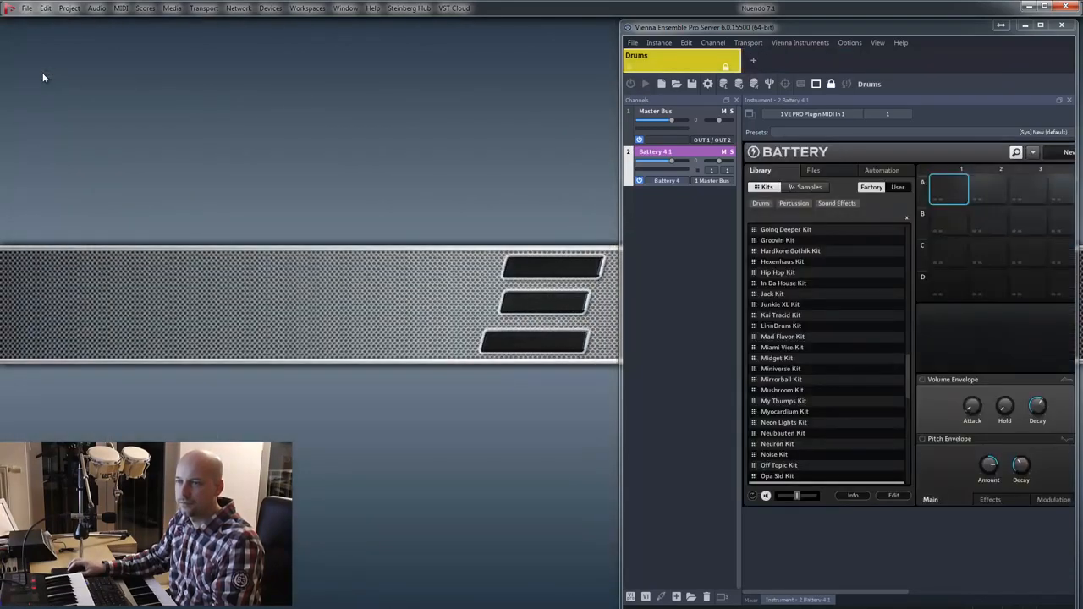
# Step: Show Nuendo's recent projects list containing the VE Pro project
pyautogui.click(28, 7)
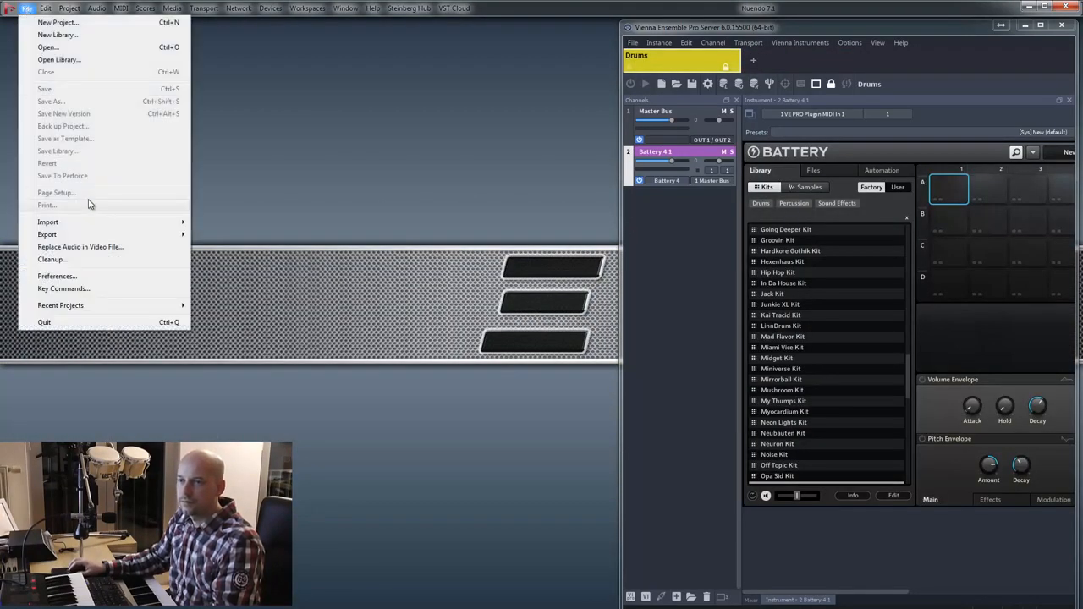
pyautogui.click(58, 22)
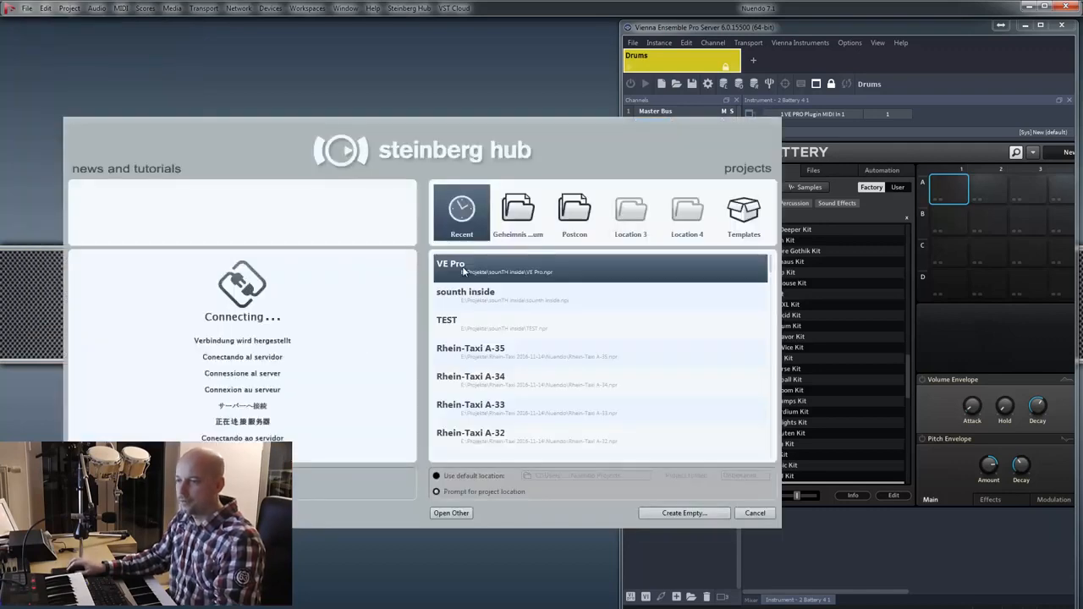